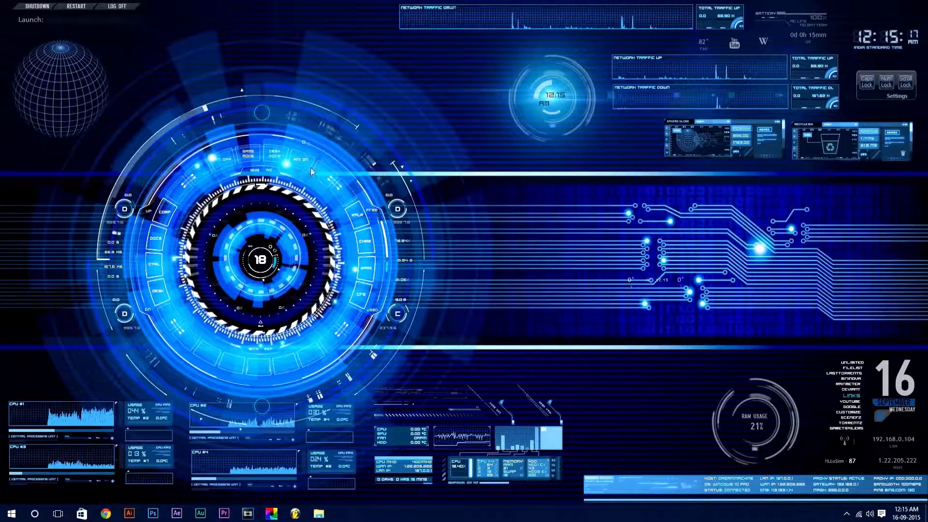
Bring up rainmeter.net in Chrome, showing the 3.2.1 final release download.
left_click(105, 513)
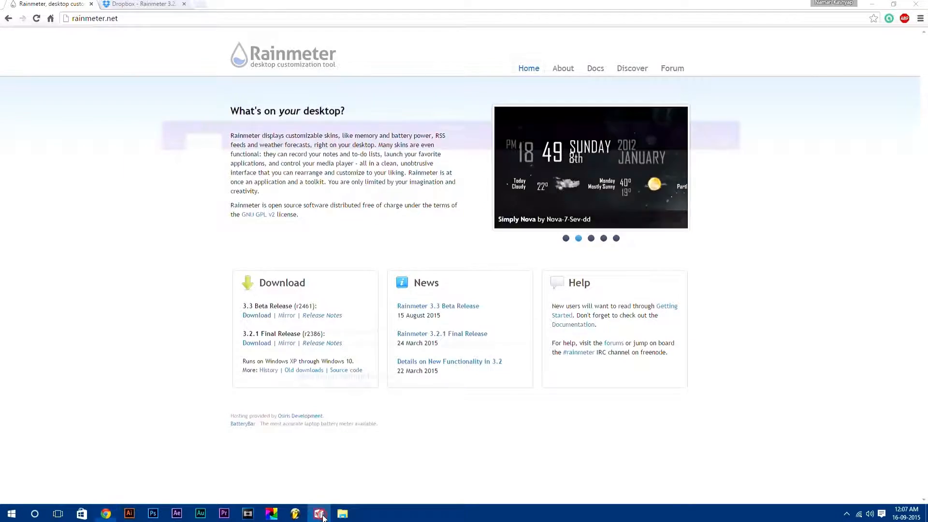
Show the OneNote links note for Rainmeter, Hi Tech wallpaper, Tech Overkill and BlueVision.
left_click(319, 513)
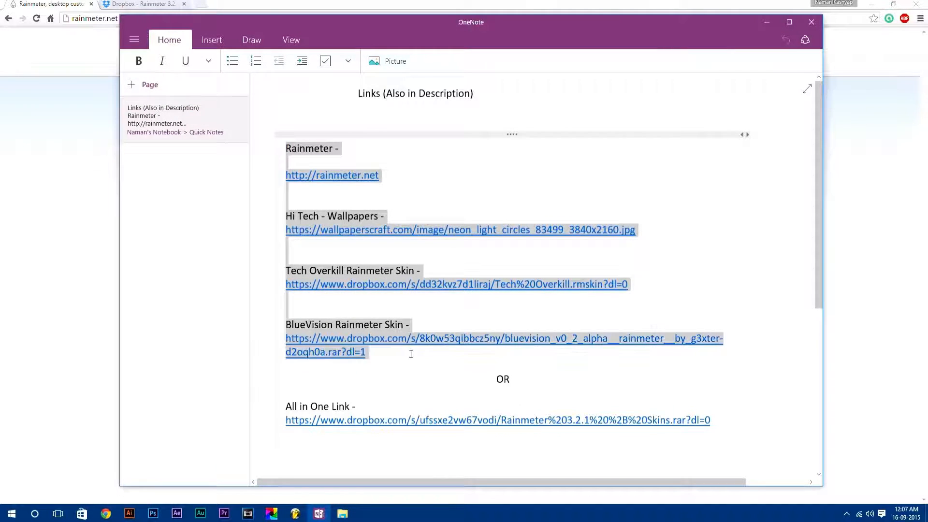
left_click(305, 375)
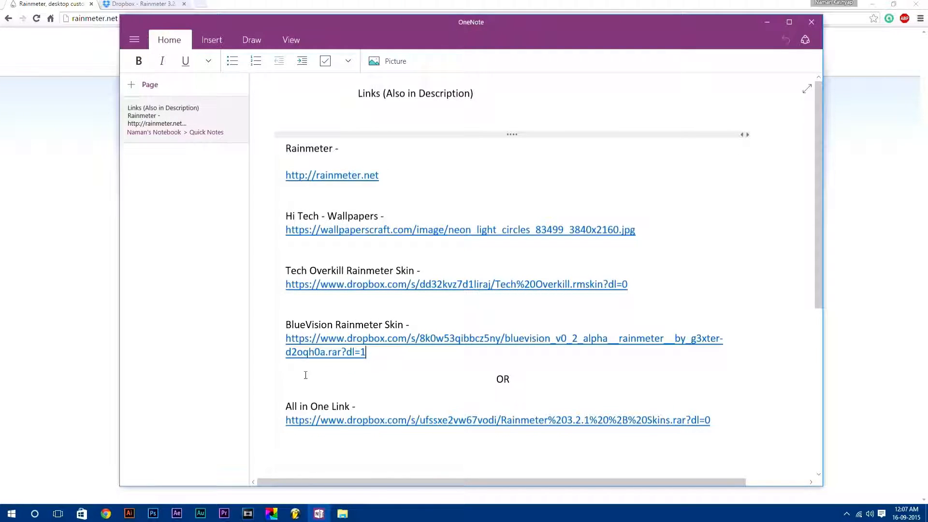
left_click_drag(286, 406, 711, 420)
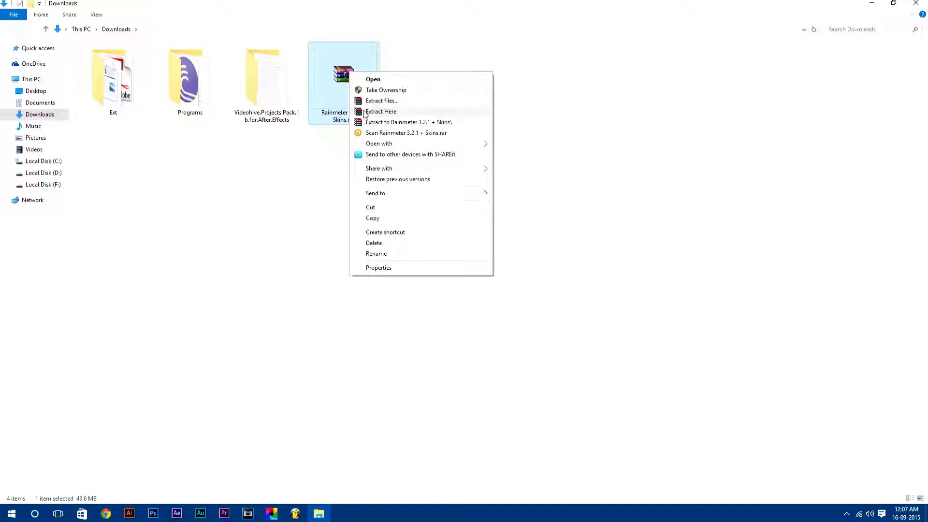
Extract the Rainmeter 3.2.1 + Skins archive into Downloads and open its folder.
left_click(380, 111)
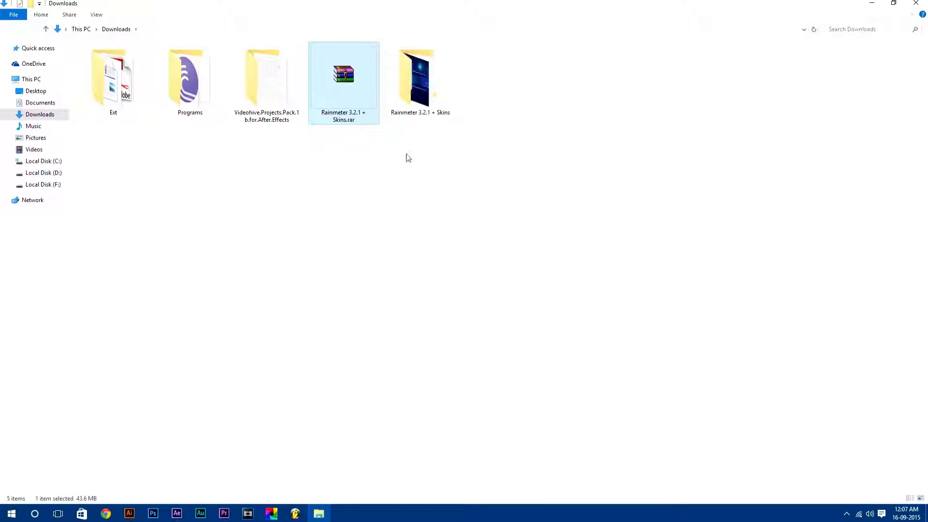
double_click(420, 77)
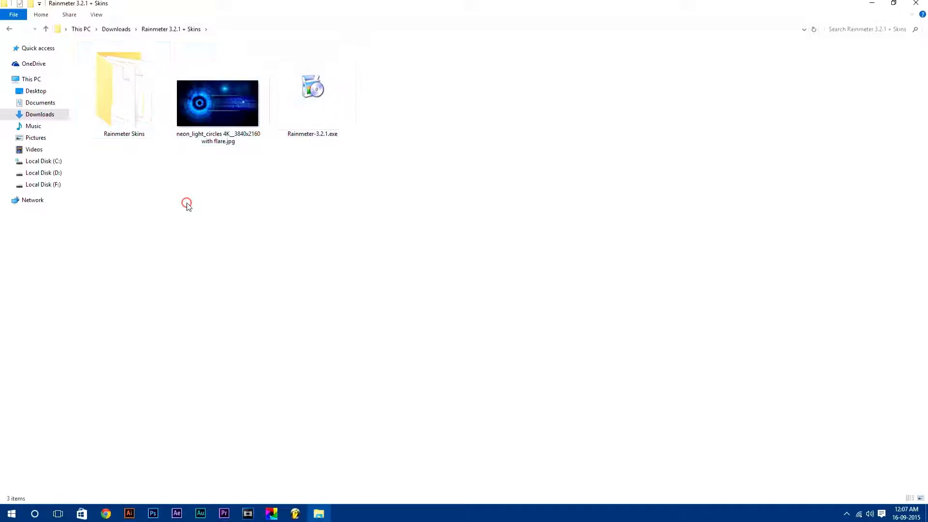
left_click(313, 89)
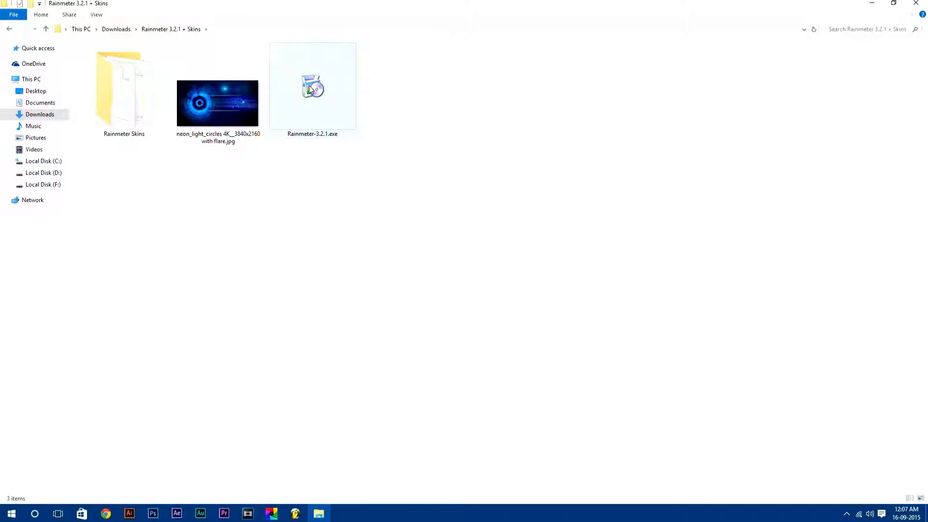
Install Rainmeter 3.2.1 in English with the standard setup and start it.
double_click(312, 87)
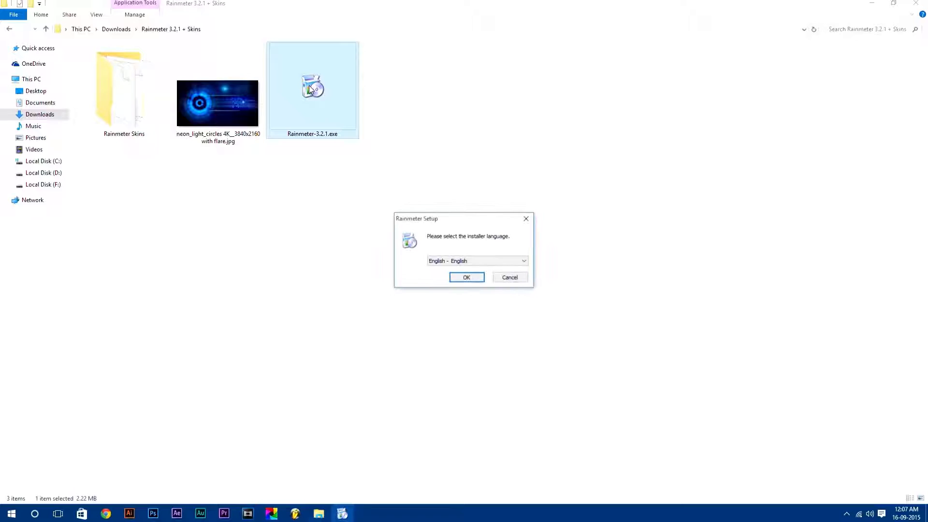
left_click(467, 277)
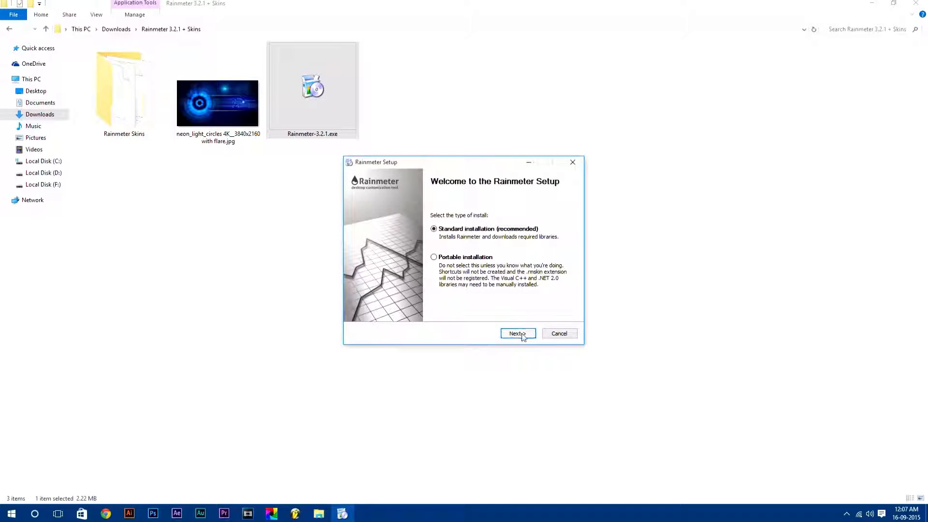
left_click(517, 333)
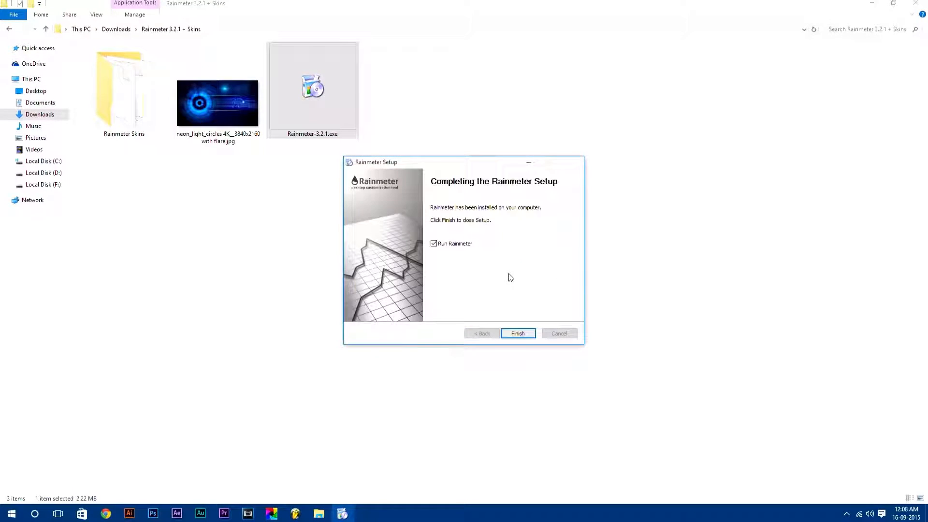
left_click(517, 333)
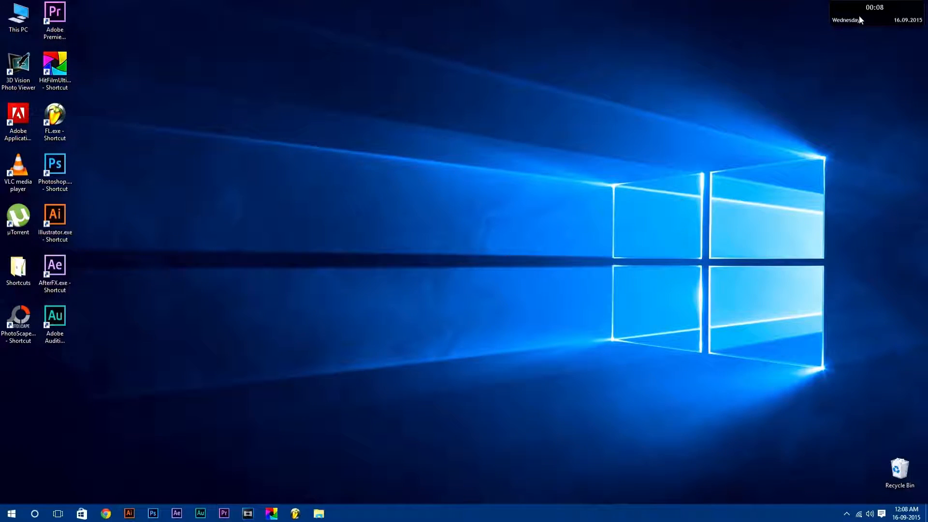
Unload the default illustro clock skin and return to the extracted Rainmeter folder.
right_click(873, 12)
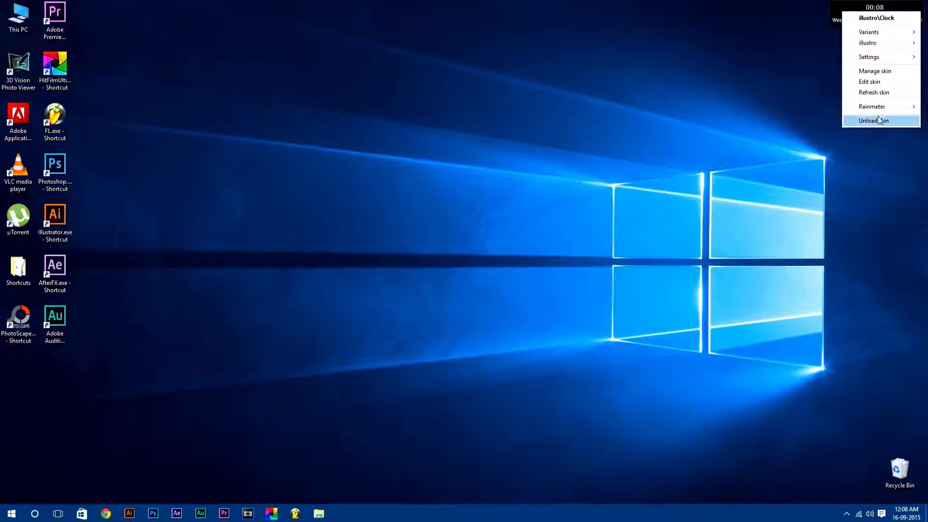
left_click(875, 121)
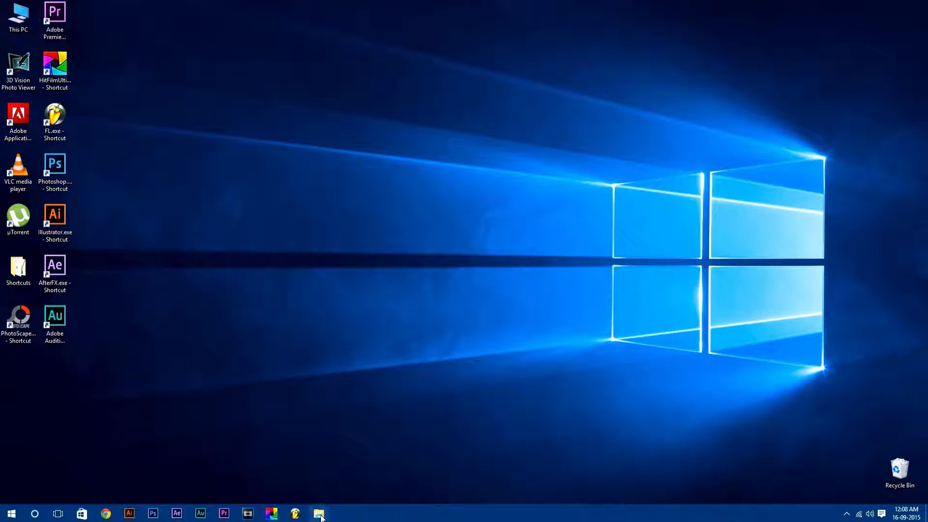
left_click(318, 513)
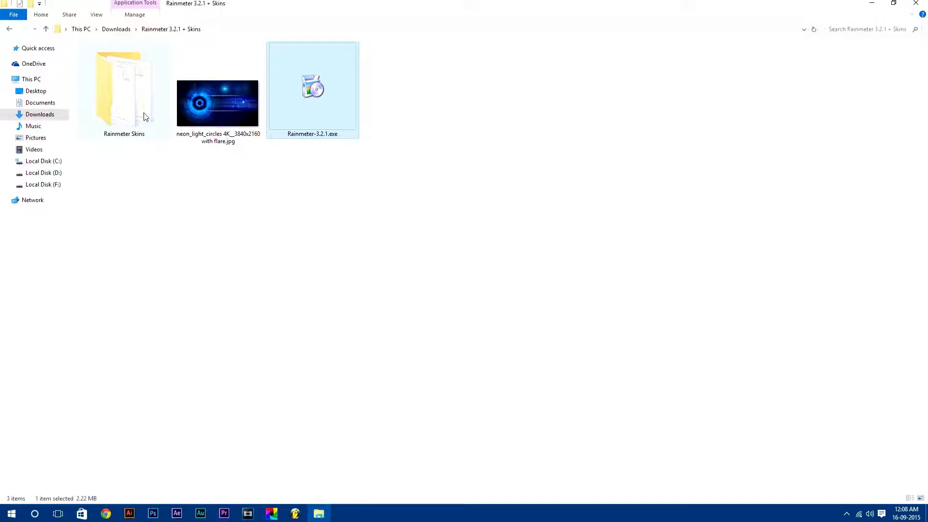
Install BlueVision.rmskin from the Rainmeter Skins folder through Rainmeter's skin installer.
double_click(123, 89)
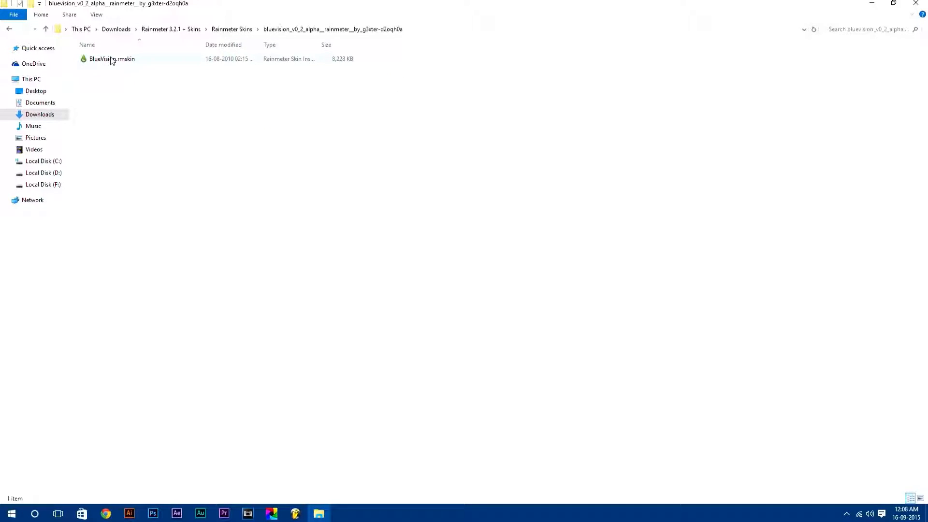
right_click(111, 59)
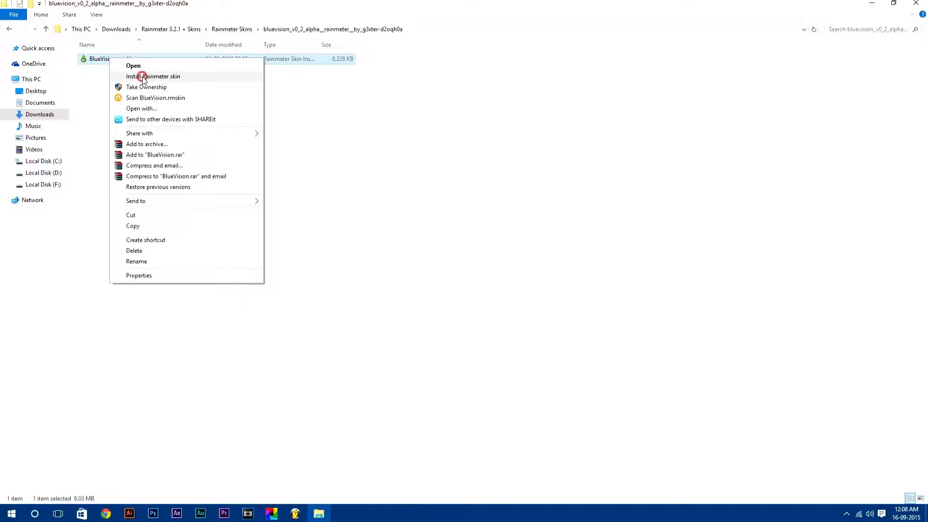
left_click(153, 76)
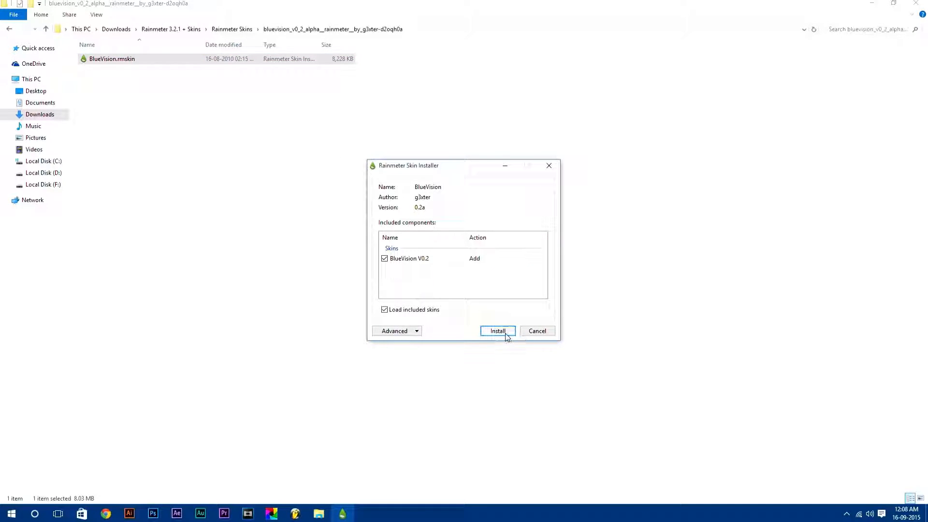
left_click(498, 330)
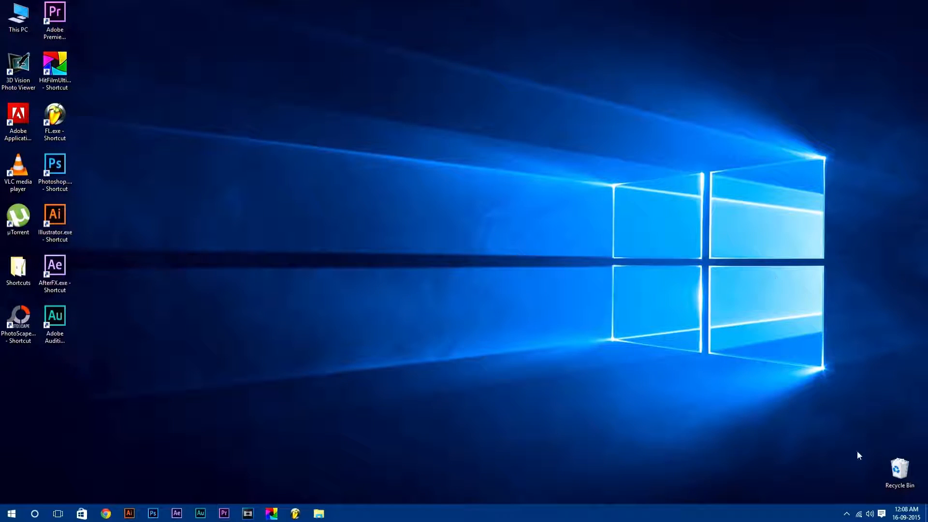
mouse_move(848, 513)
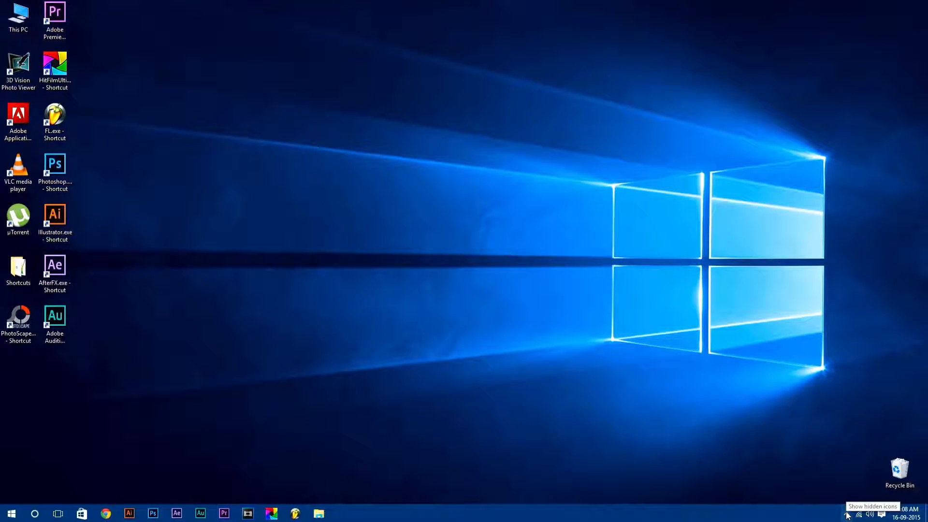
Load the BlueVision V0.2 LAUNCHER 1920x1080 variant from the tray Rainmeter manager.
left_click(847, 514)
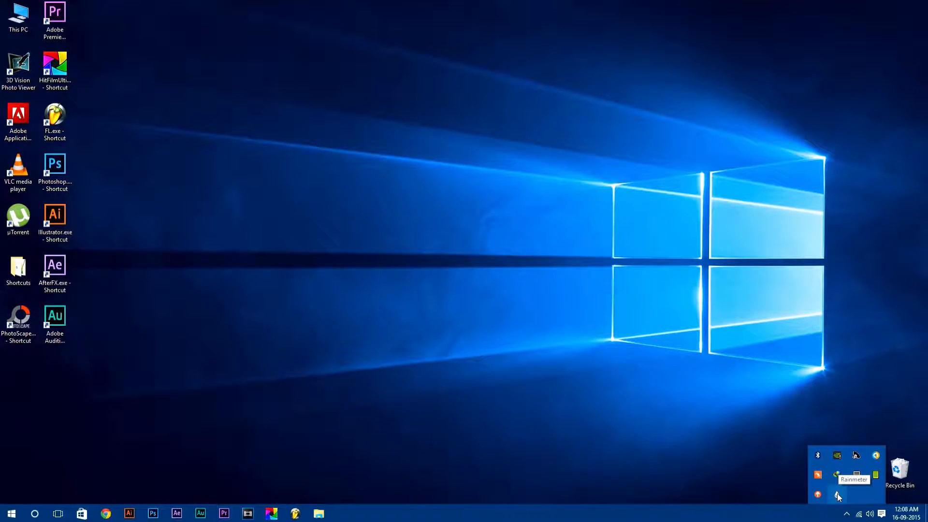
left_click(838, 495)
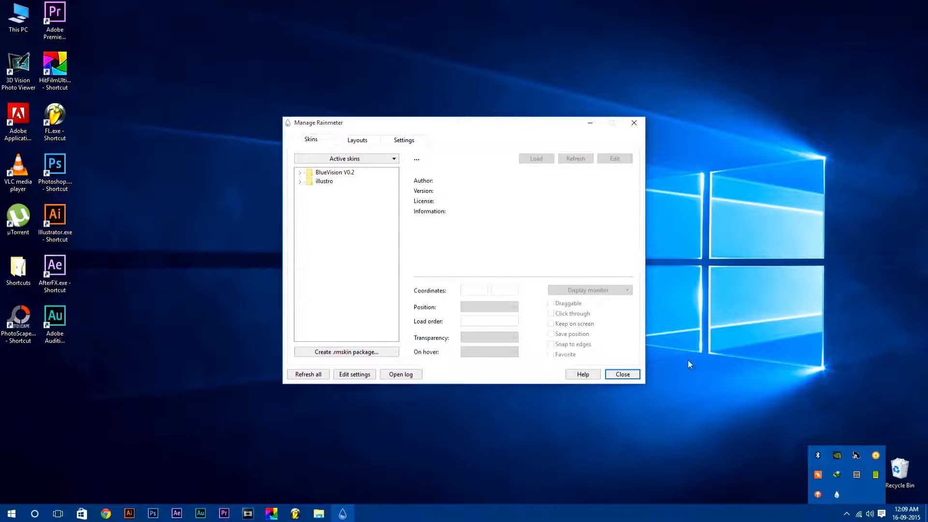
left_click(301, 172)
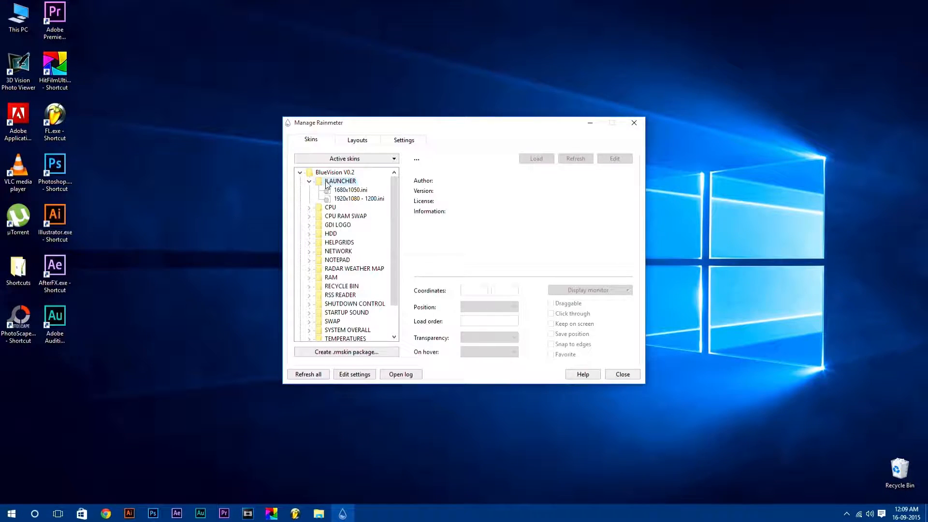
left_click(359, 199)
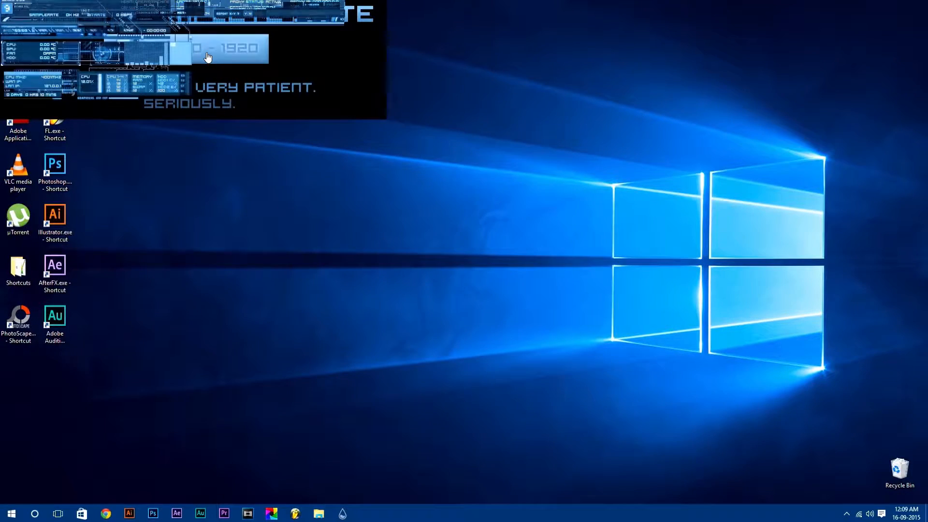
Unload the BlueVision LAUNCHER skin, then right-click the desktop for further options.
right_click(208, 56)
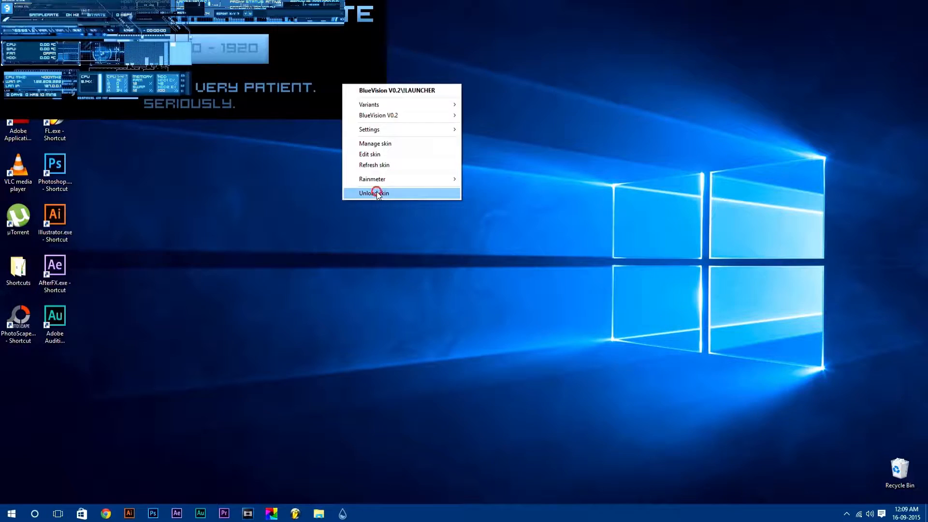
left_click(374, 193)
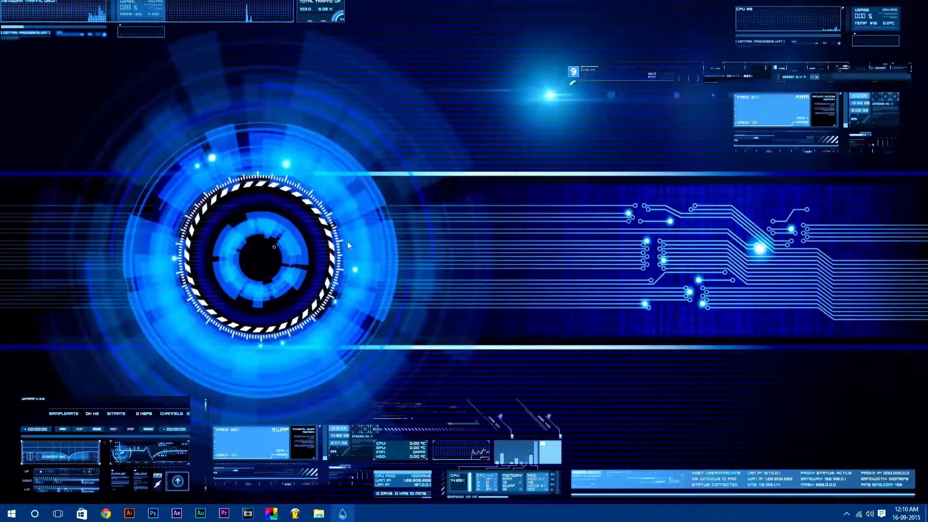
right_click(348, 246)
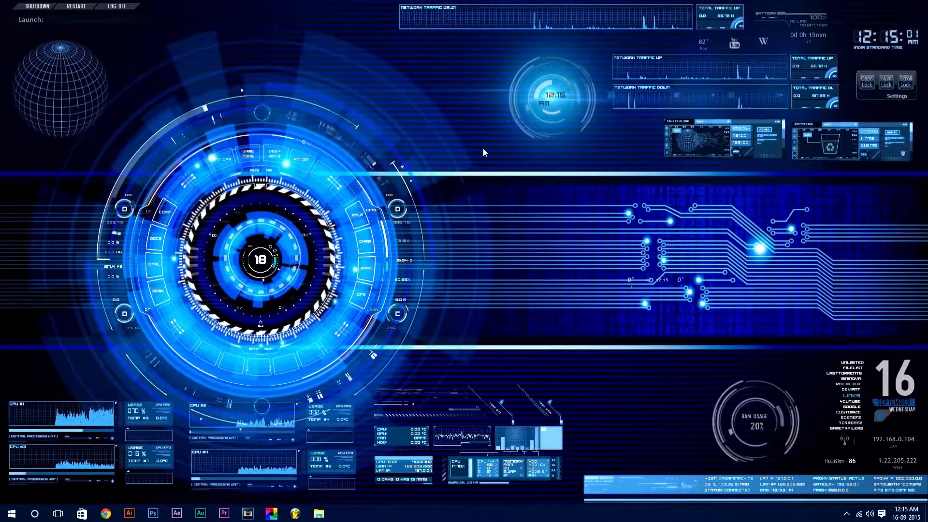
Turn on transparency for Start, taskbar and action center in Personalization > Colors.
left_click(10, 513)
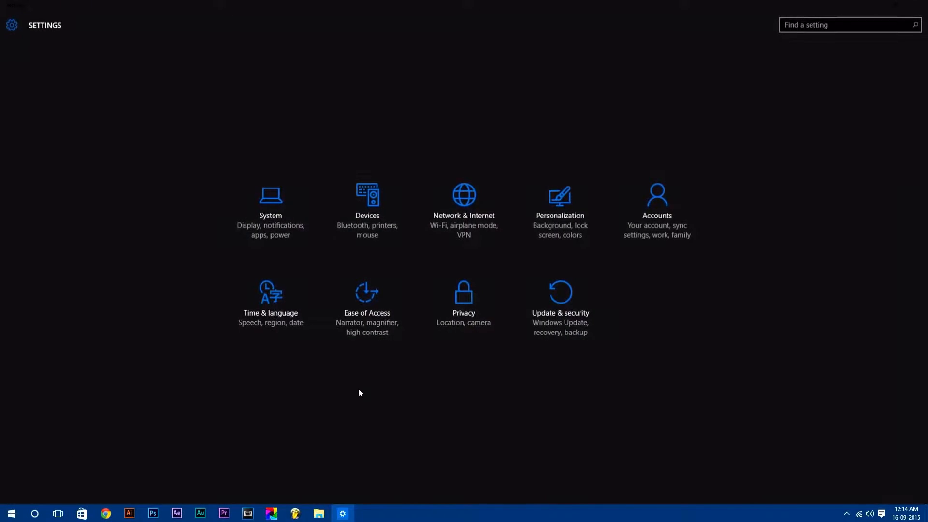
left_click(559, 207)
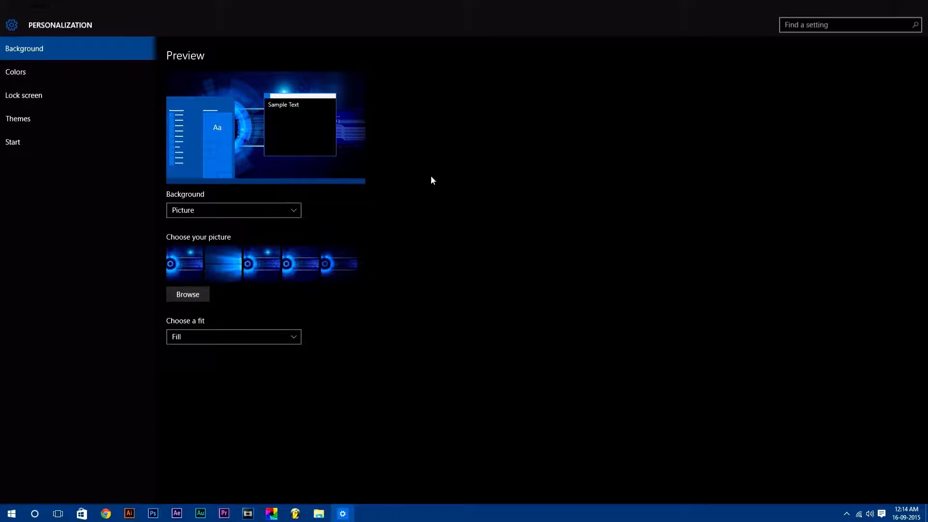
left_click(15, 72)
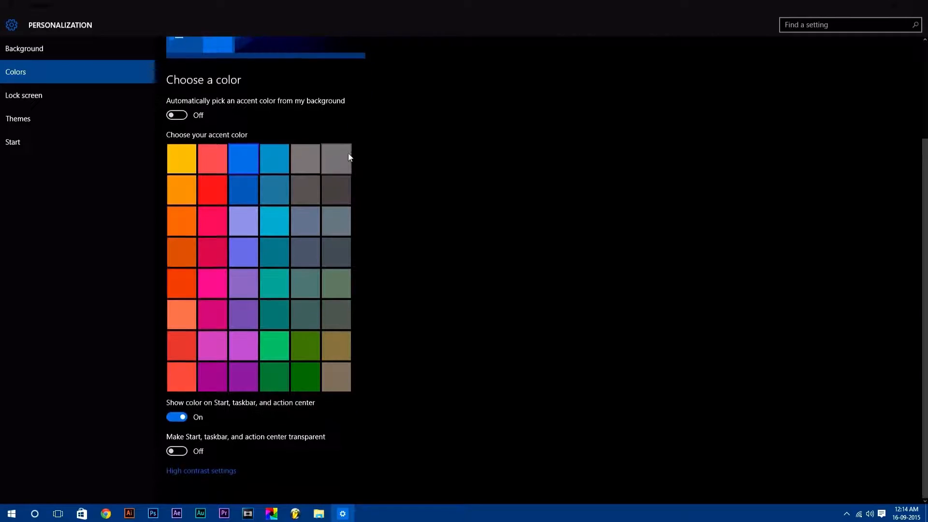
left_click(176, 451)
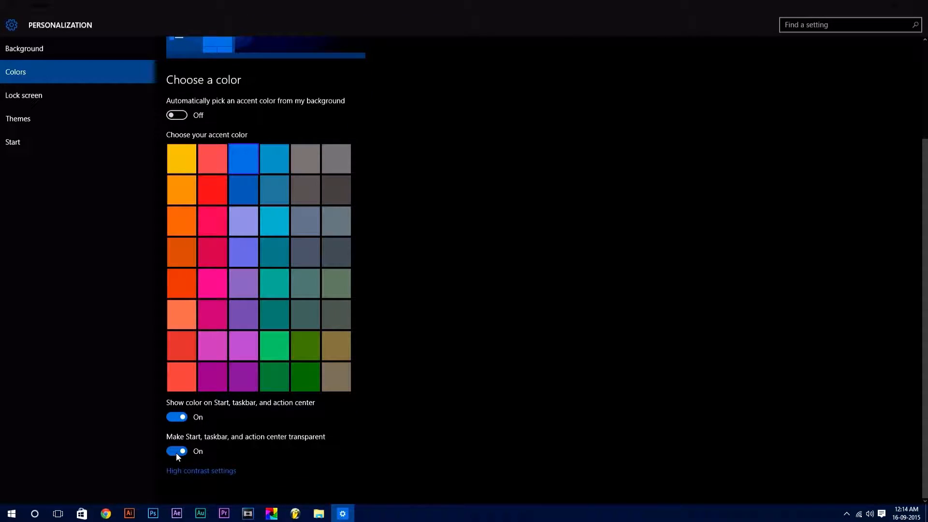